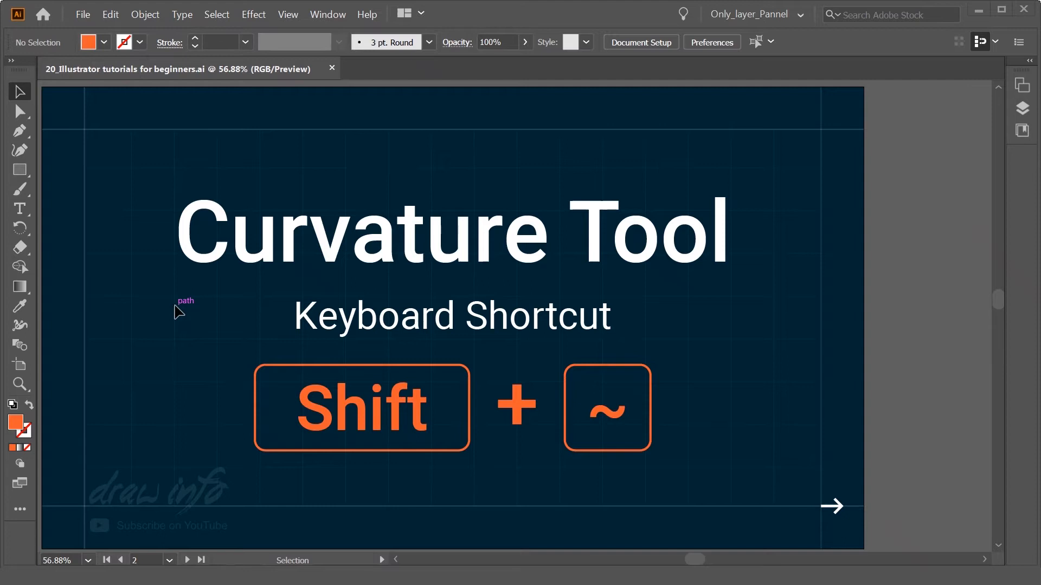
pyautogui.moveTo(135, 273)
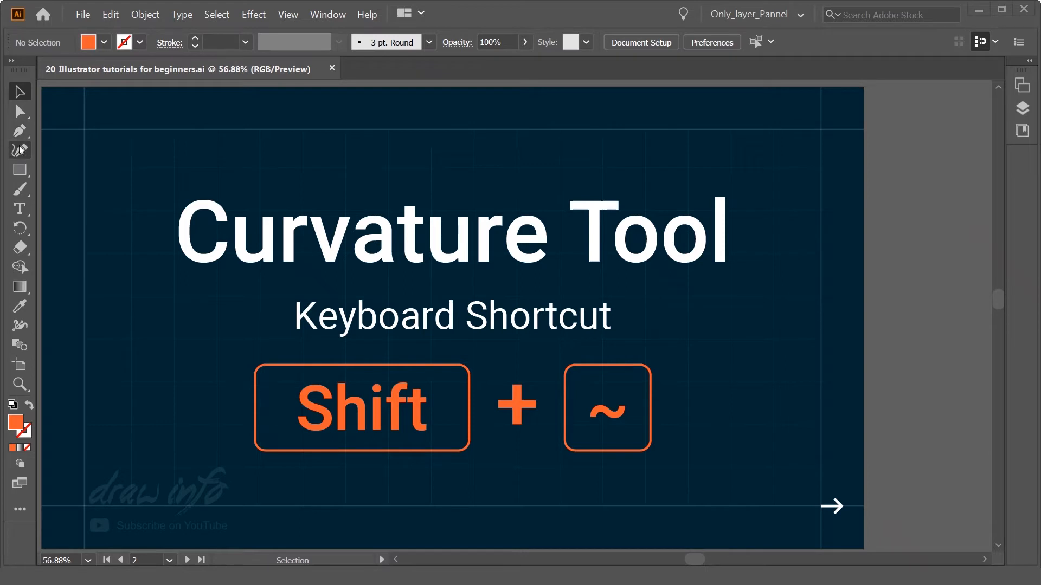
# Activate the Curvature Tool (Shift+~) from the toolbar.
pyautogui.click(20, 150)
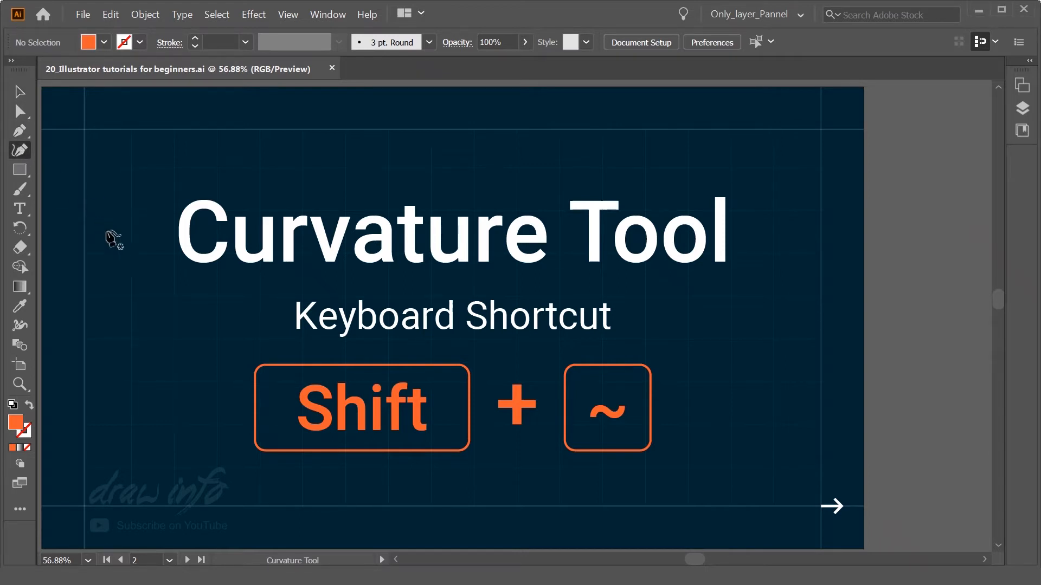
pyautogui.click(20, 91)
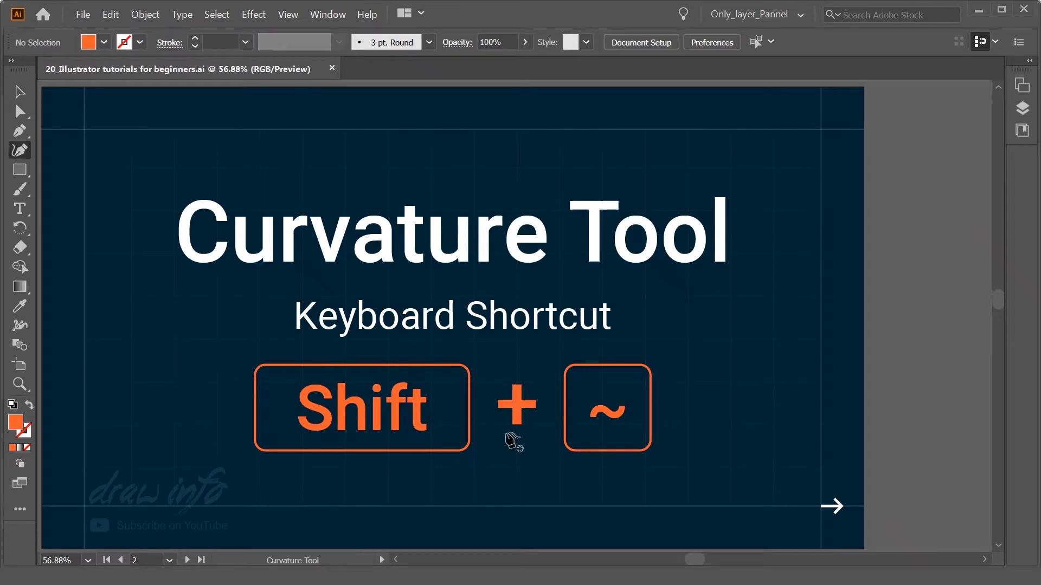
pyautogui.moveTo(275, 285)
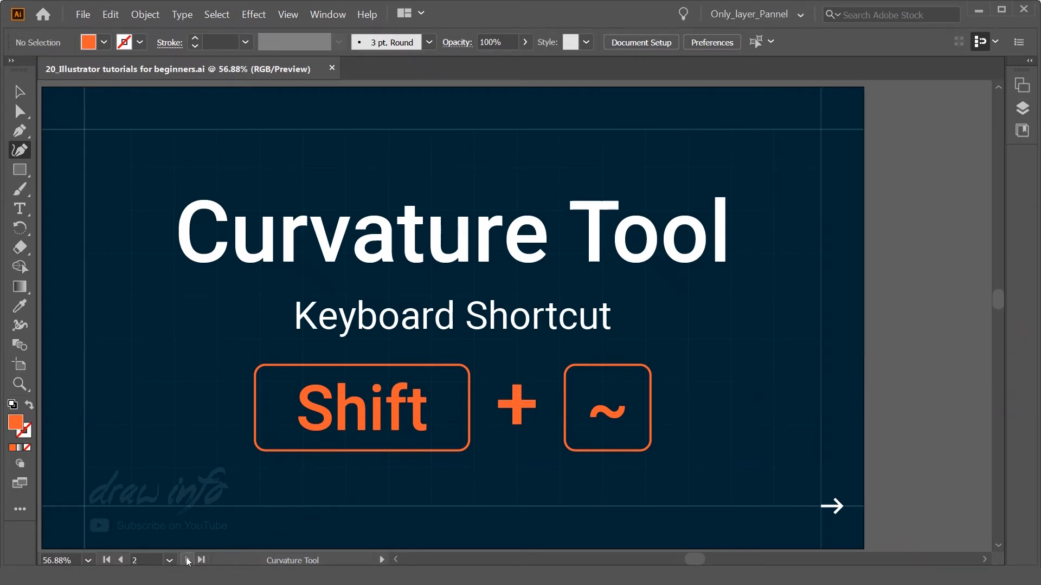
# Go to blank artboard 3 and place the blob's first curve point.
pyautogui.click(187, 560)
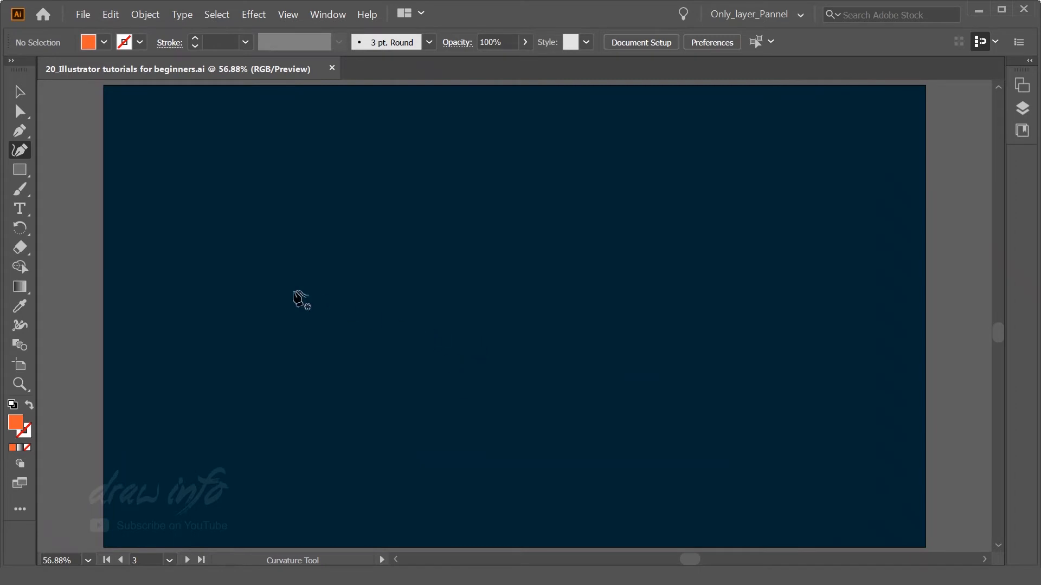
pyautogui.moveTo(222, 362)
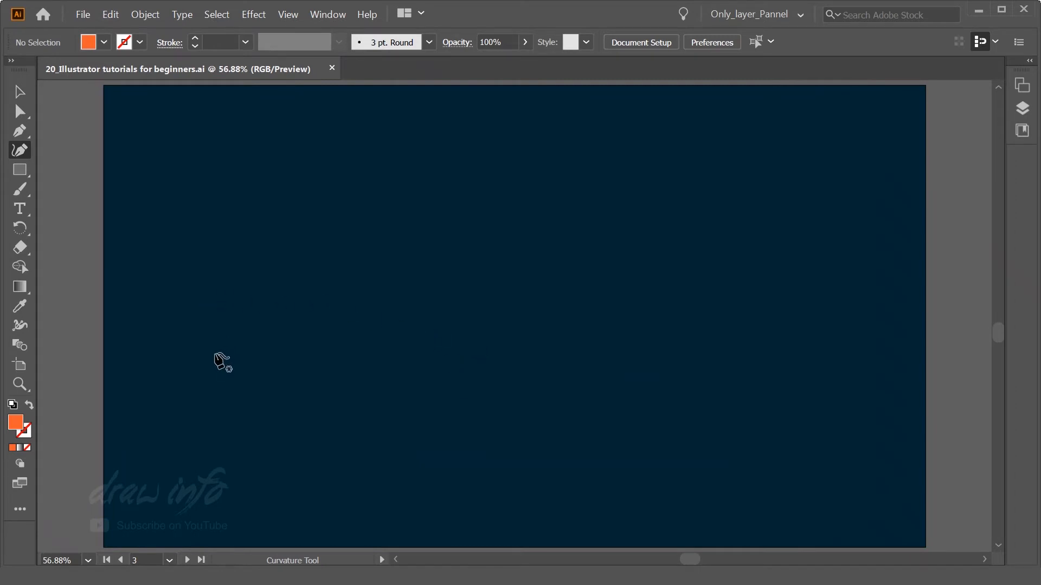
pyautogui.moveTo(221, 353)
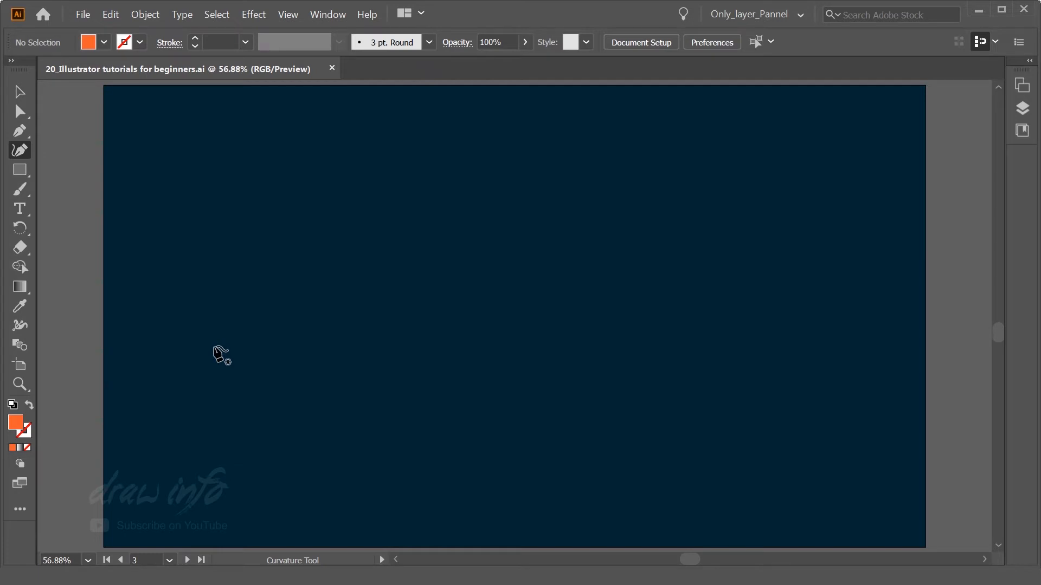
pyautogui.click(214, 345)
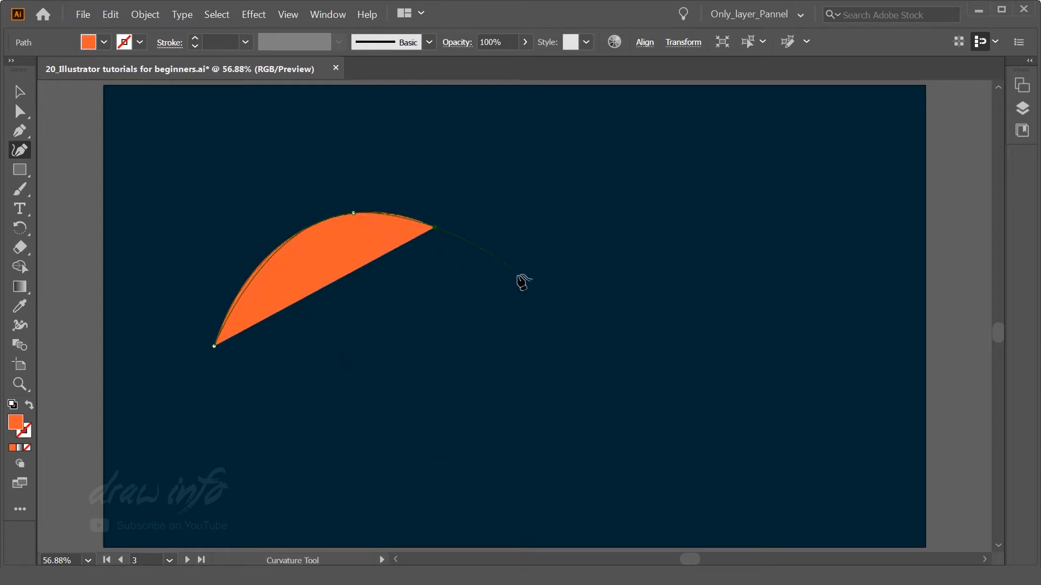
# Add two more curve points to extend the orange blob outline.
pyautogui.click(548, 318)
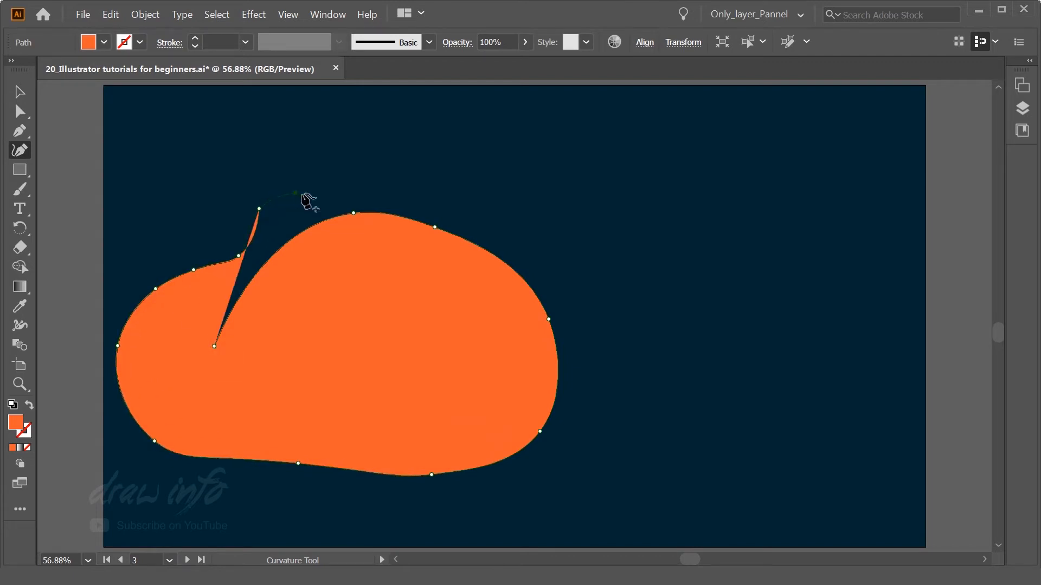
pyautogui.click(428, 360)
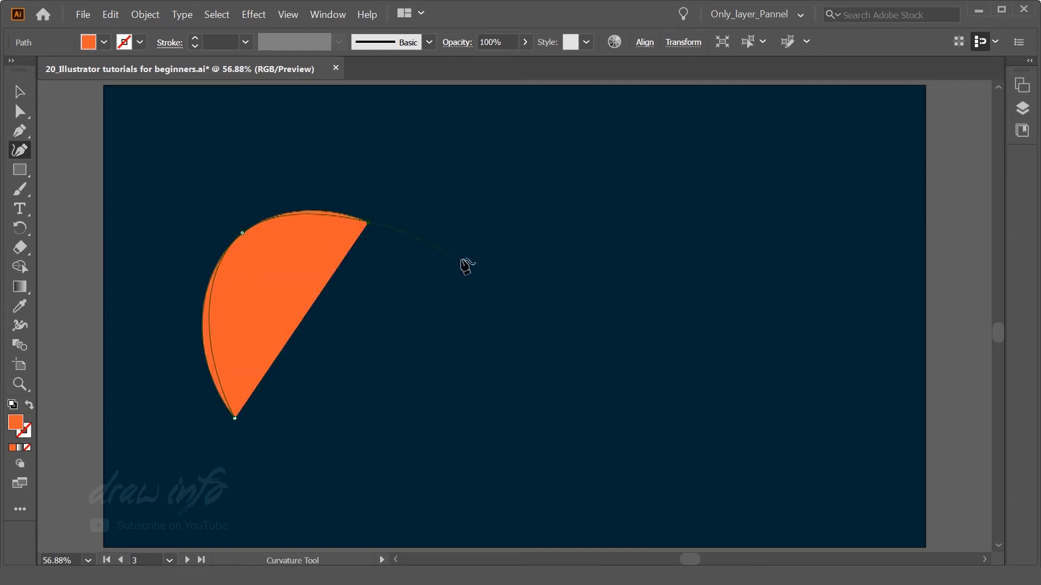
# Add top, right and bottom curve points to close the blob, then select it.
pyautogui.moveTo(465, 266); pyautogui.dragTo(564, 169)
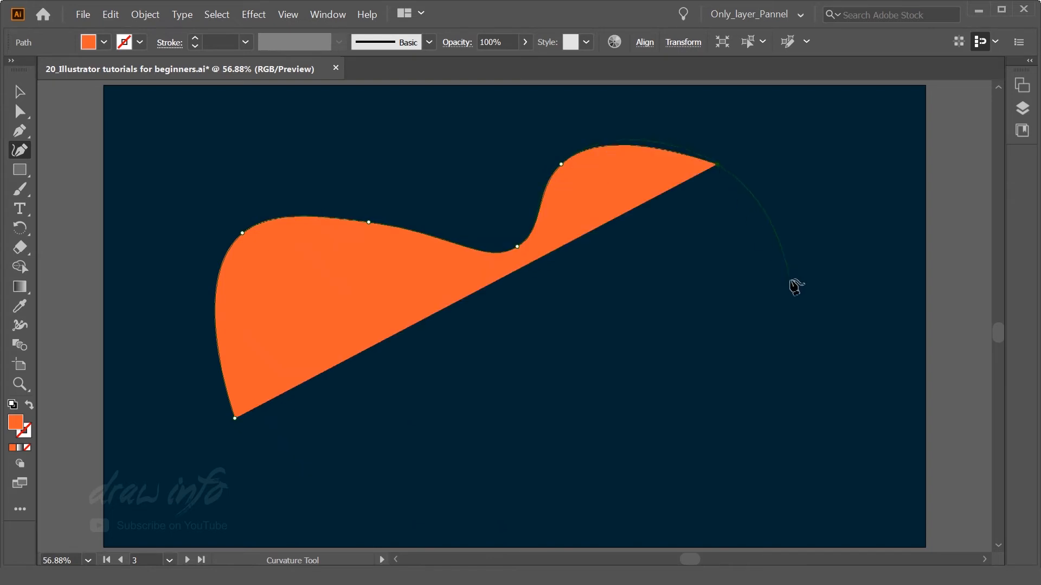
pyautogui.click(833, 429)
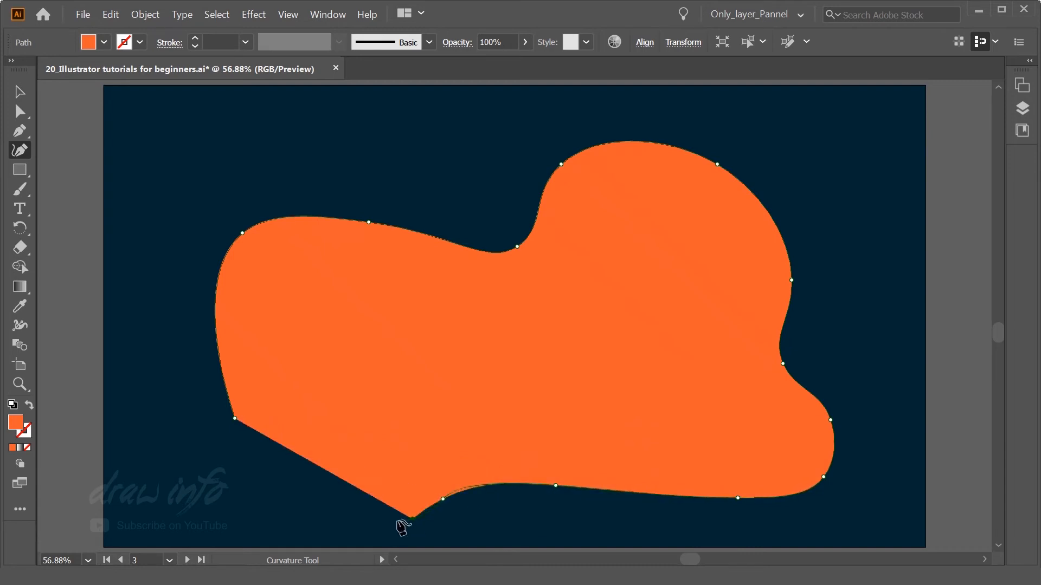
pyautogui.moveTo(403, 528); pyautogui.dragTo(233, 418)
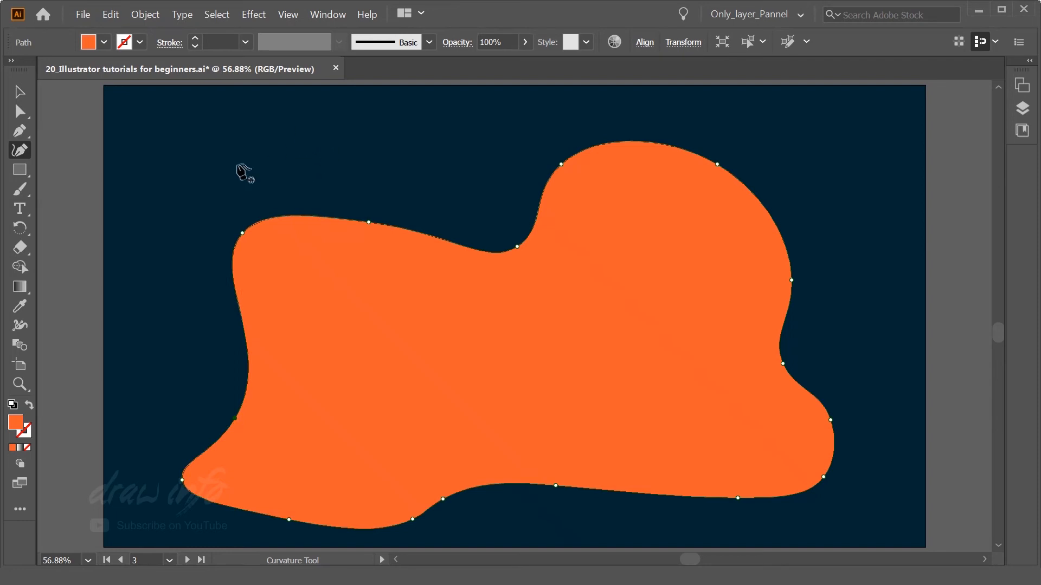
pyautogui.click(21, 91)
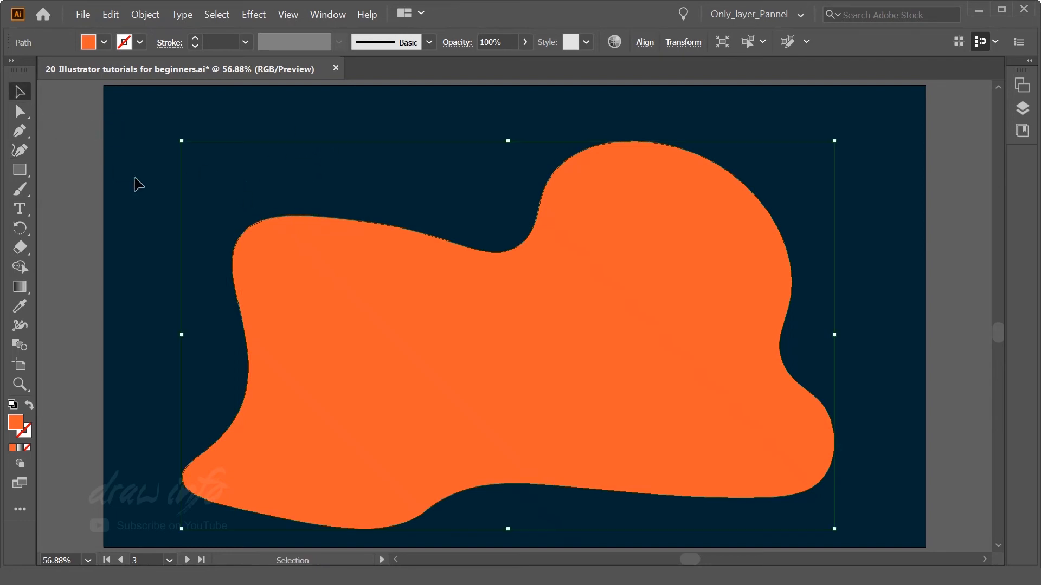
# With Direct Selection, drag the upper-left bulge point up and deepen the top dip.
pyautogui.click(140, 184)
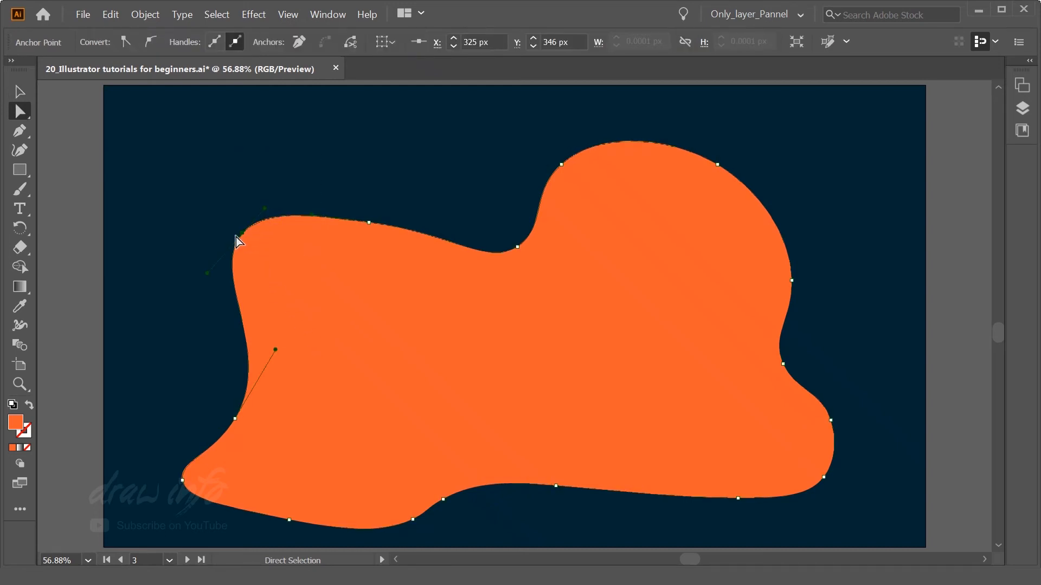
pyautogui.moveTo(240, 241); pyautogui.dragTo(252, 179)
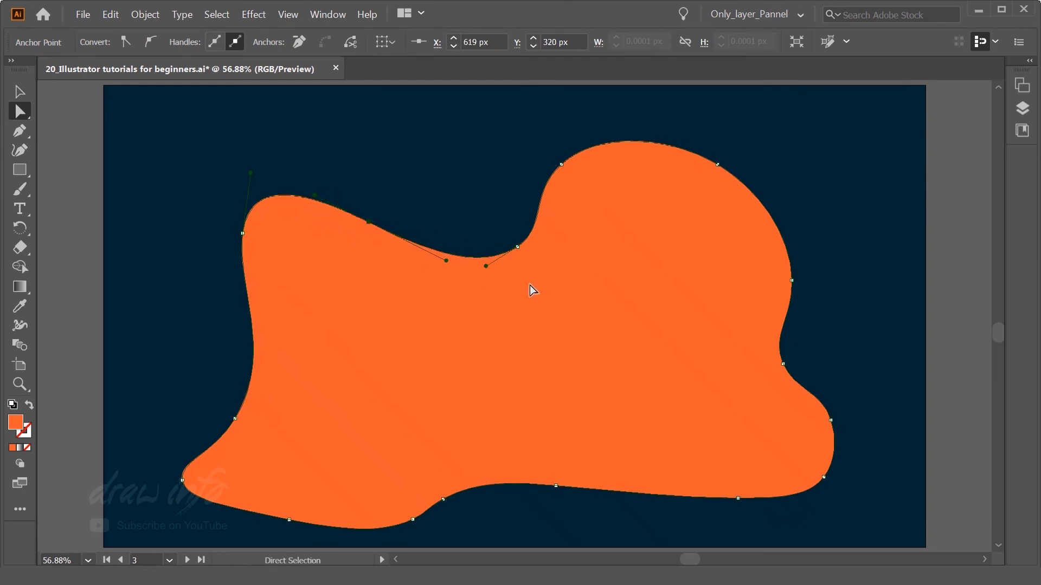
pyautogui.moveTo(486, 265); pyautogui.dragTo(497, 287)
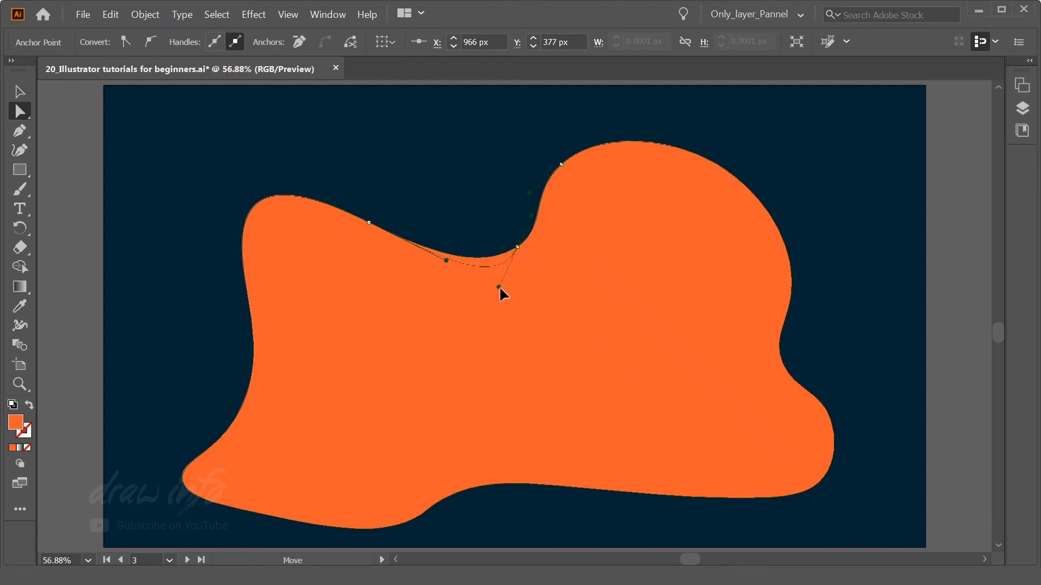